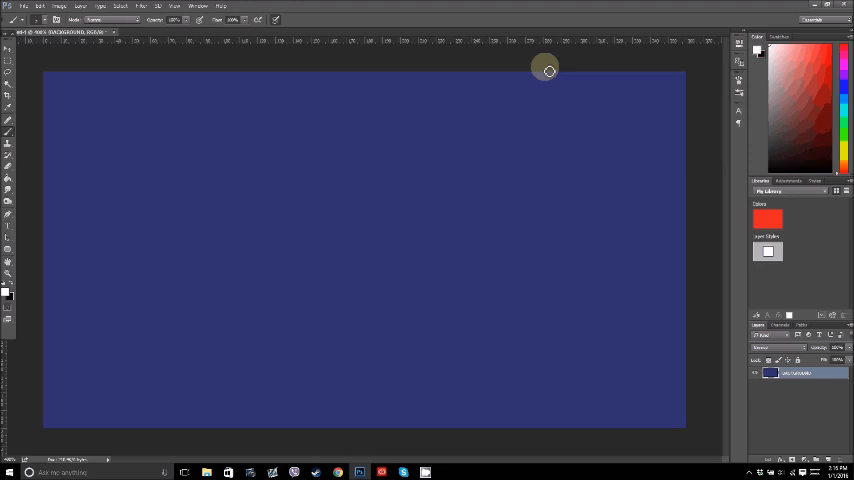
mouse_move(492, 184)
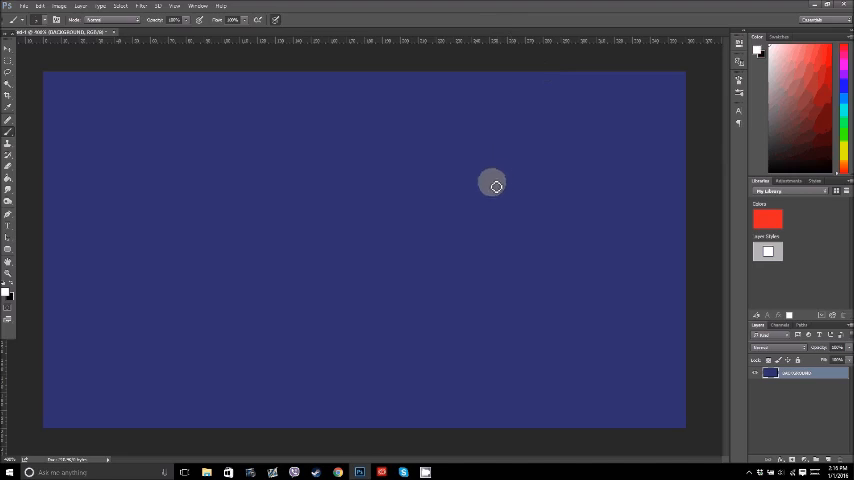
mouse_move(788, 414)
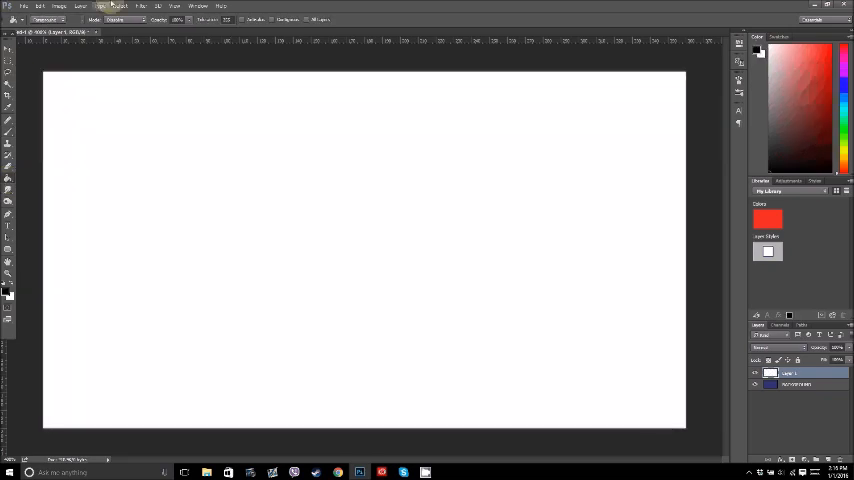
Step: Render Clouds, then Difference Clouds, giving the white layer a marbled black-and-white texture
left_click(158, 6)
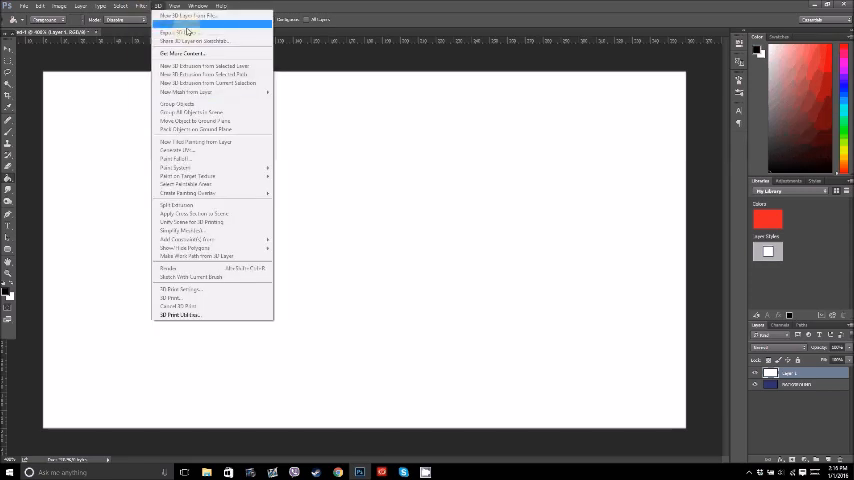
left_click(144, 6)
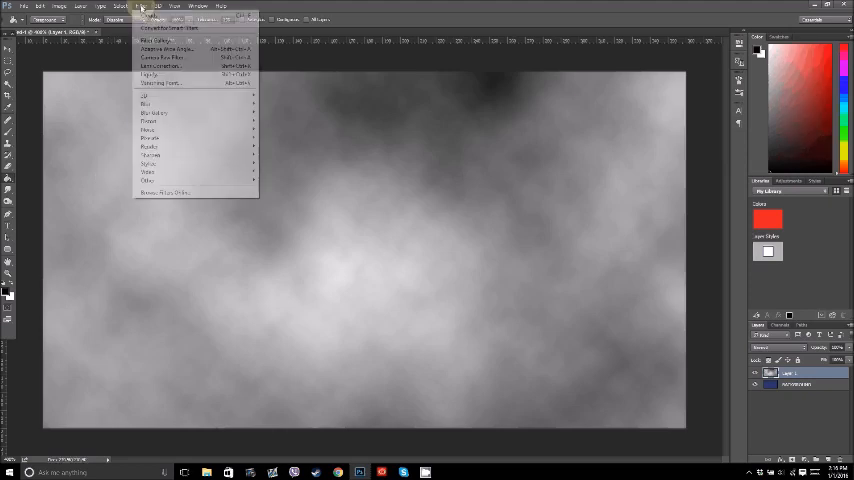
left_click(148, 148)
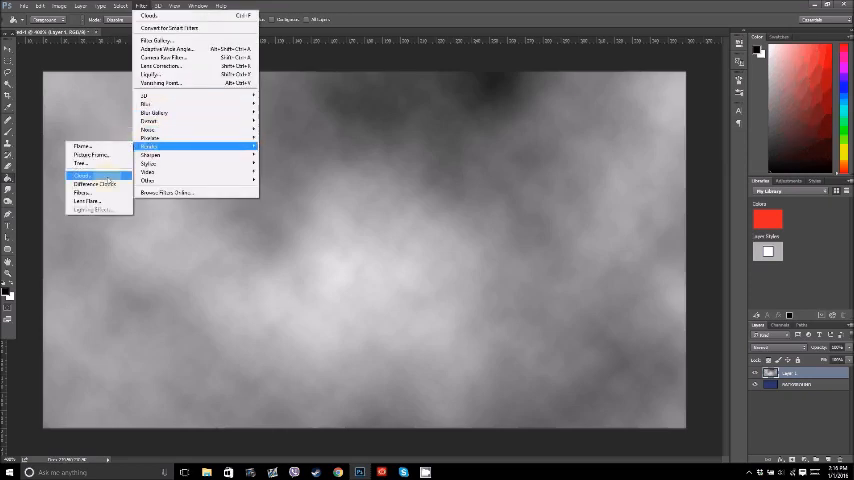
left_click(92, 184)
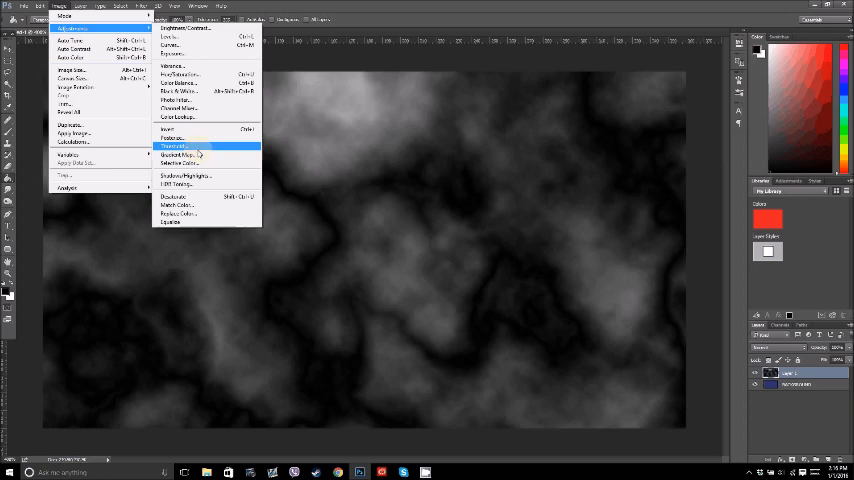
mouse_move(180, 156)
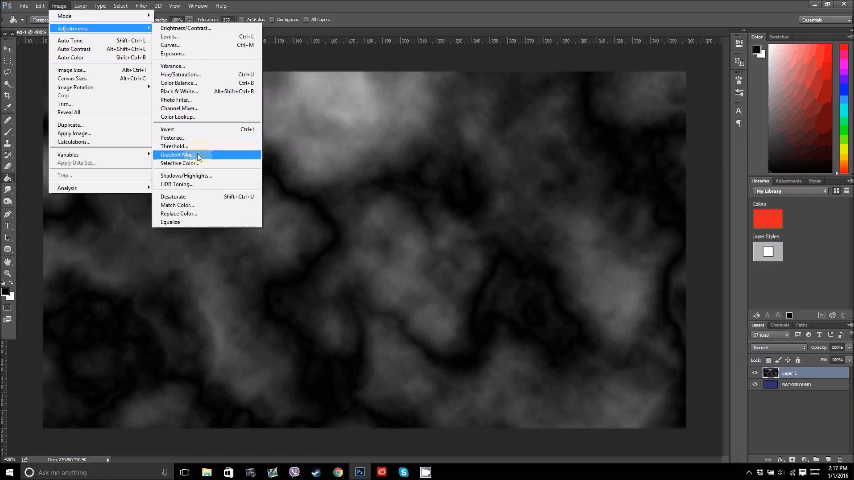
Step: Apply a Threshold adjustment to reduce the cloud texture to solid black-and-white landmass shapes
left_click(180, 156)
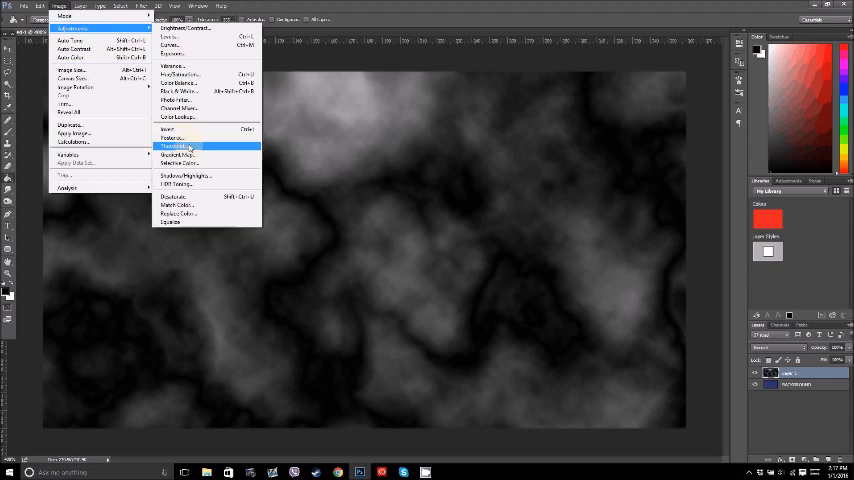
left_click(174, 146)
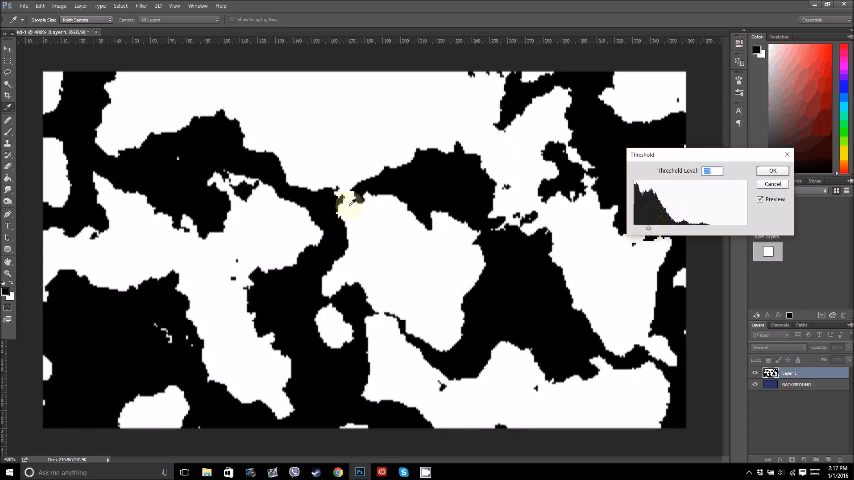
mouse_move(600, 296)
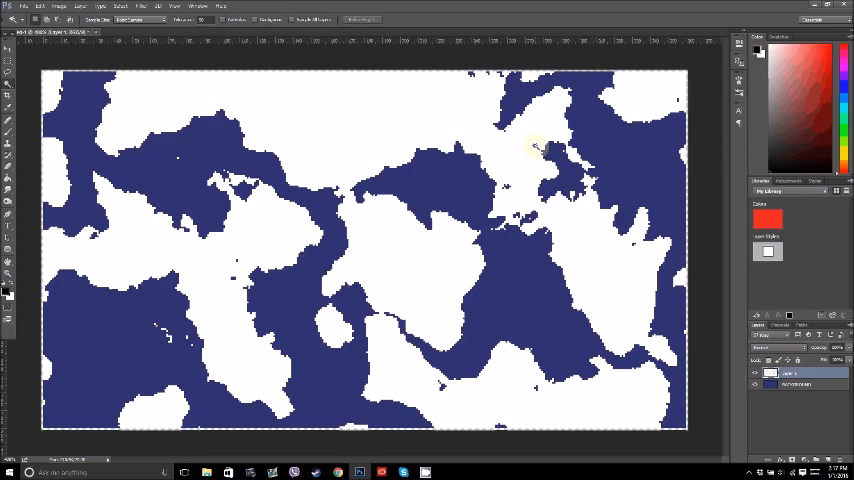
Step: Bring up the Layer Style options for the landmass layer over the exposed blue ocean
left_click(536, 144)
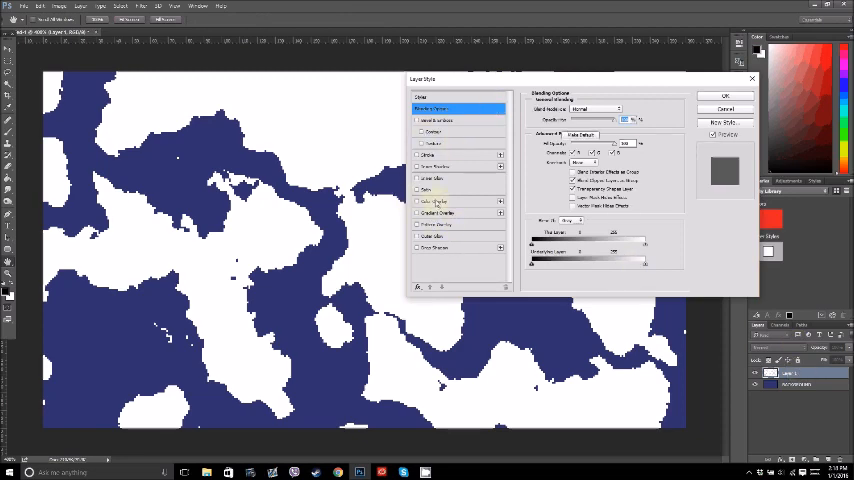
Step: Apply a green Color Overlay and a thin black Stroke to the landmasses and confirm
left_click(436, 200)
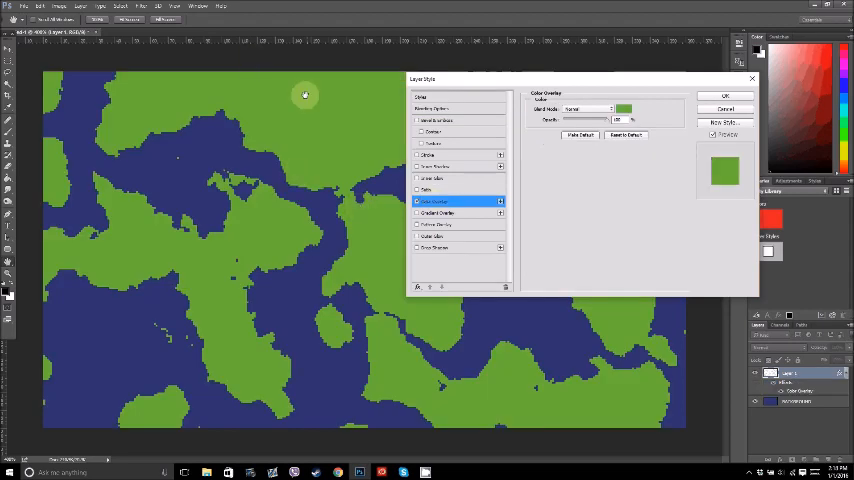
mouse_move(468, 176)
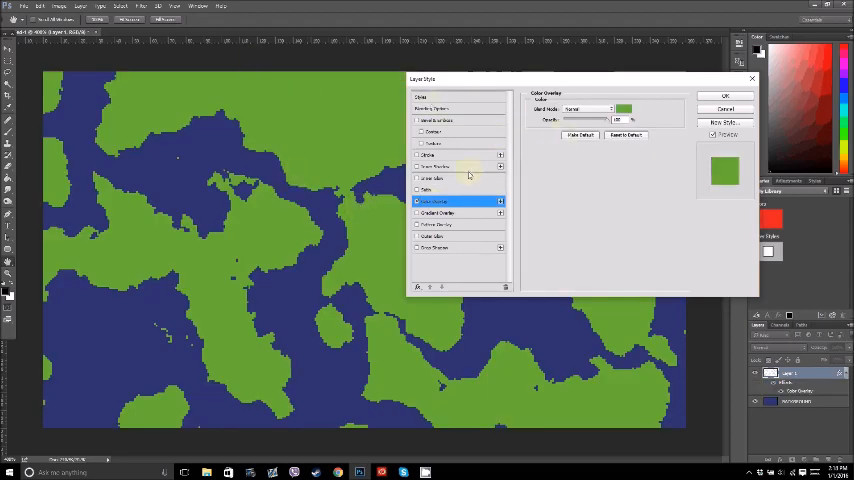
mouse_move(590, 248)
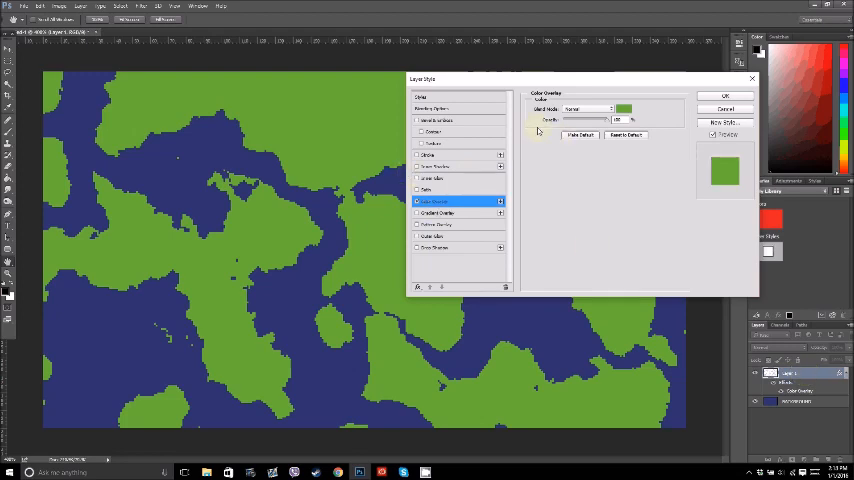
left_click(428, 156)
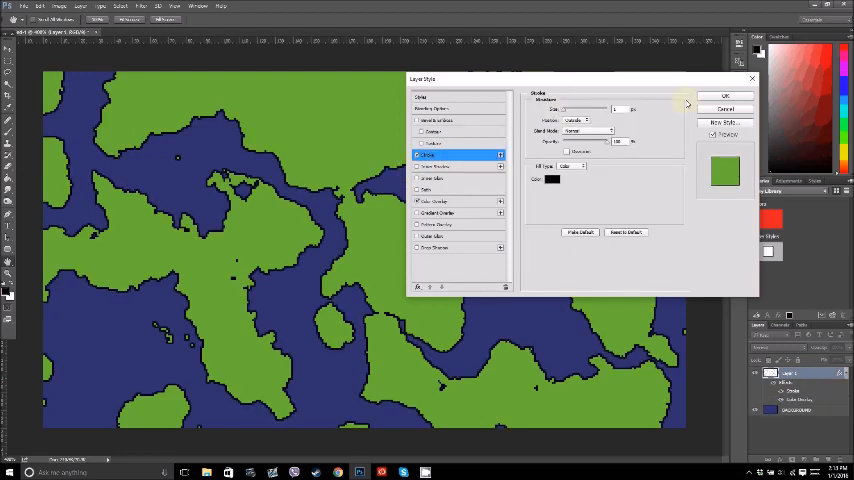
left_click(726, 96)
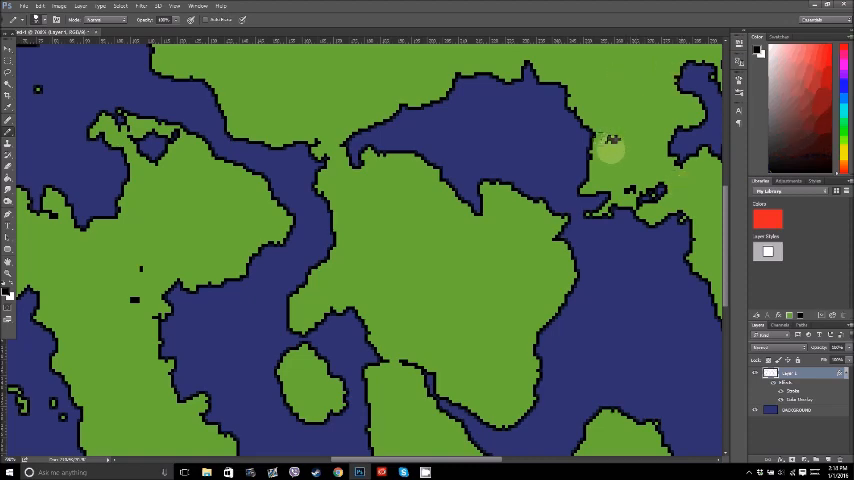
left_click_drag(610, 148, 624, 176)
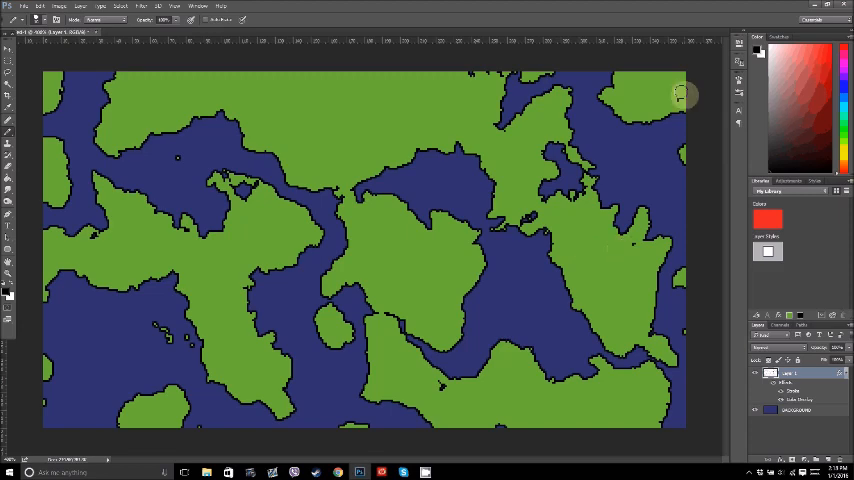
mouse_move(468, 72)
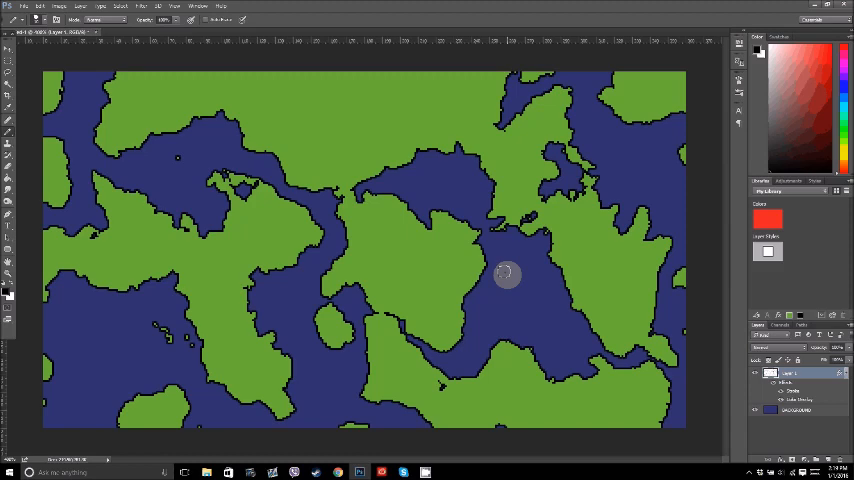
mouse_move(428, 196)
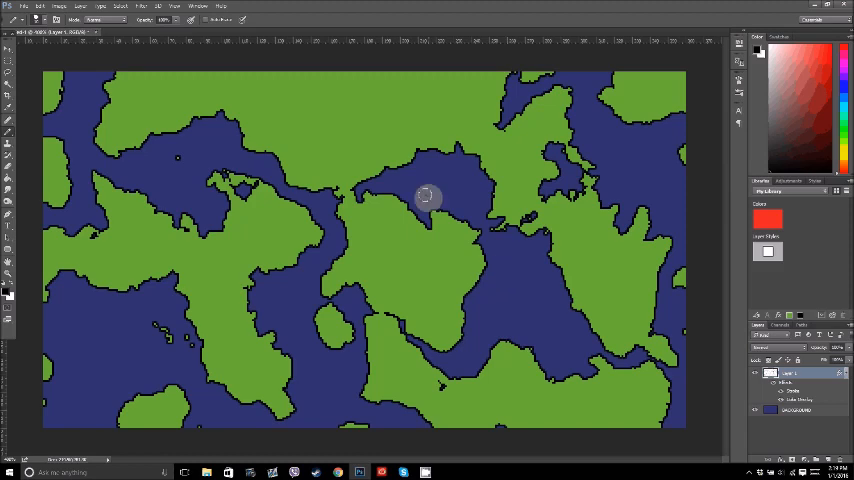